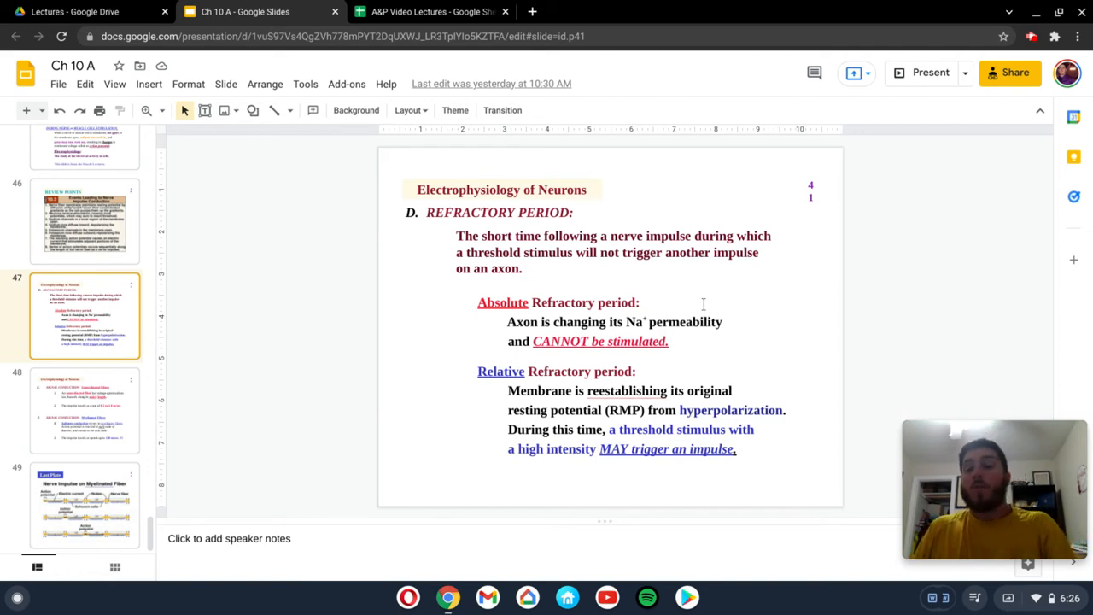
pyautogui.moveTo(701, 301)
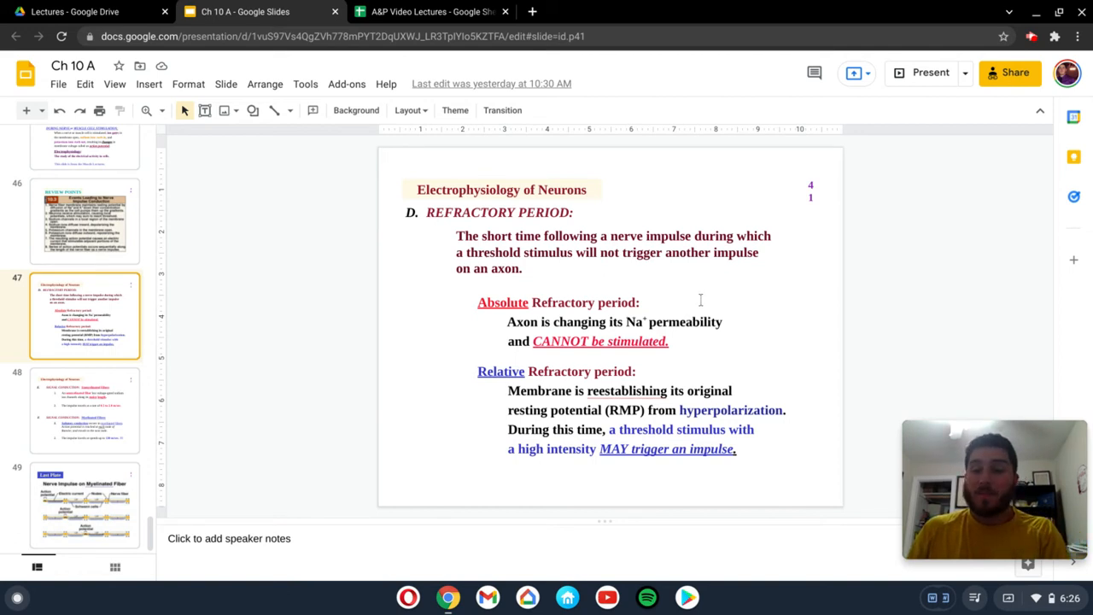